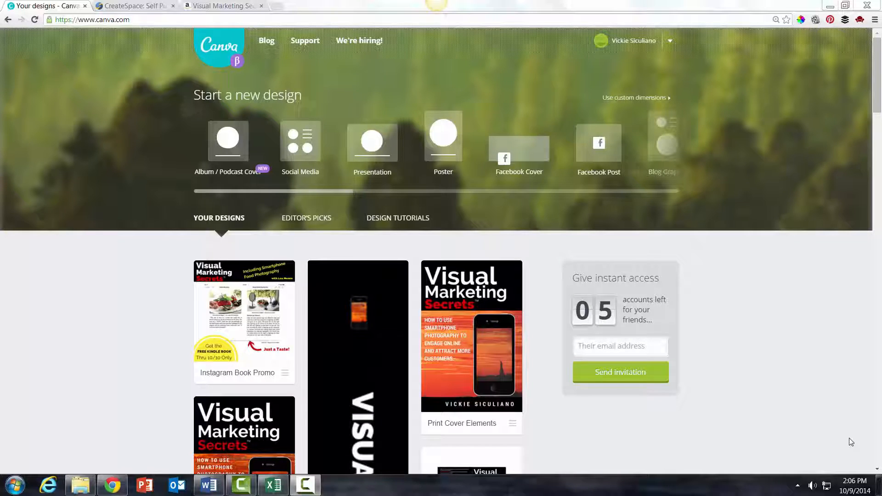
pyautogui.moveTo(822, 445)
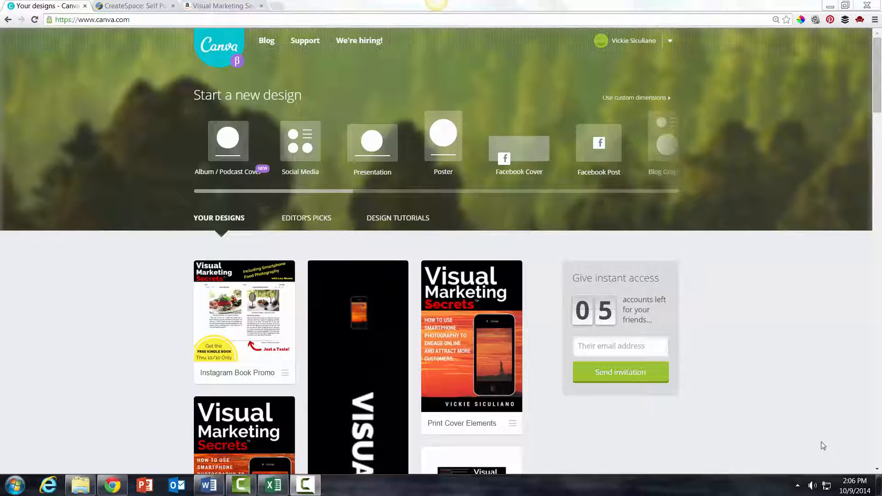
pyautogui.moveTo(262, 108)
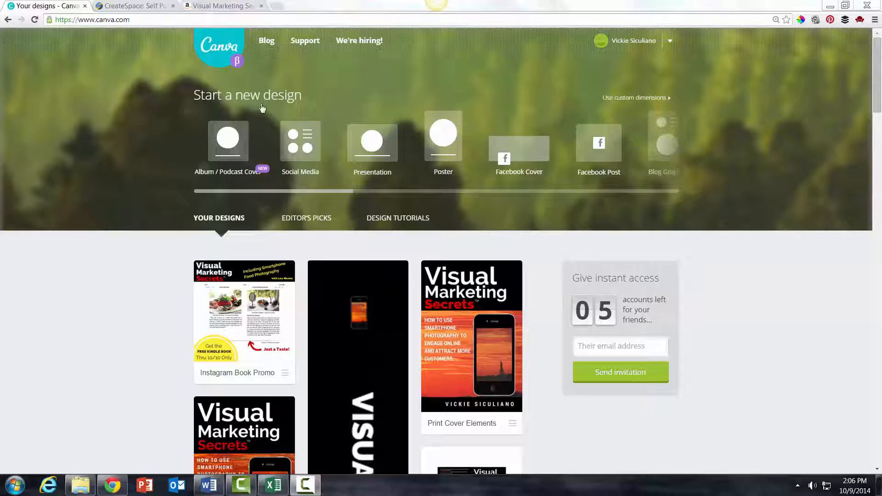
# - Switch to the CreateSpace Artwork & Templates page with the paperback cover template download
pyautogui.click(135, 5)
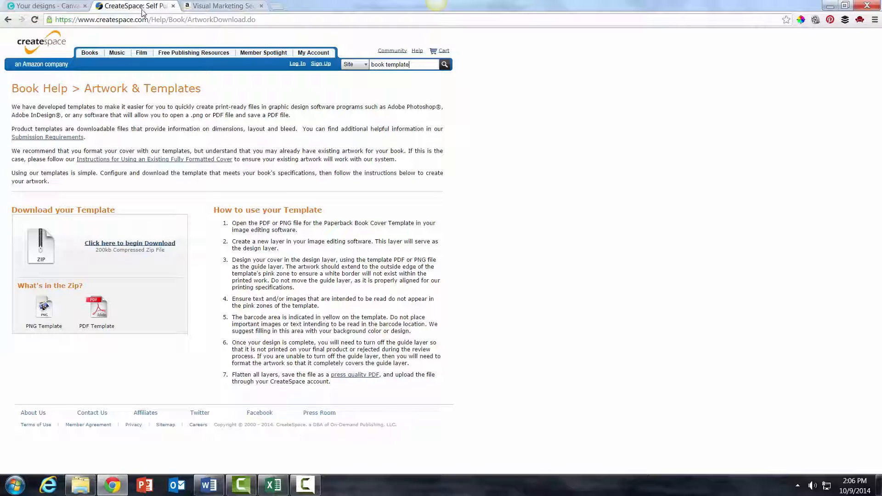
pyautogui.moveTo(208, 184)
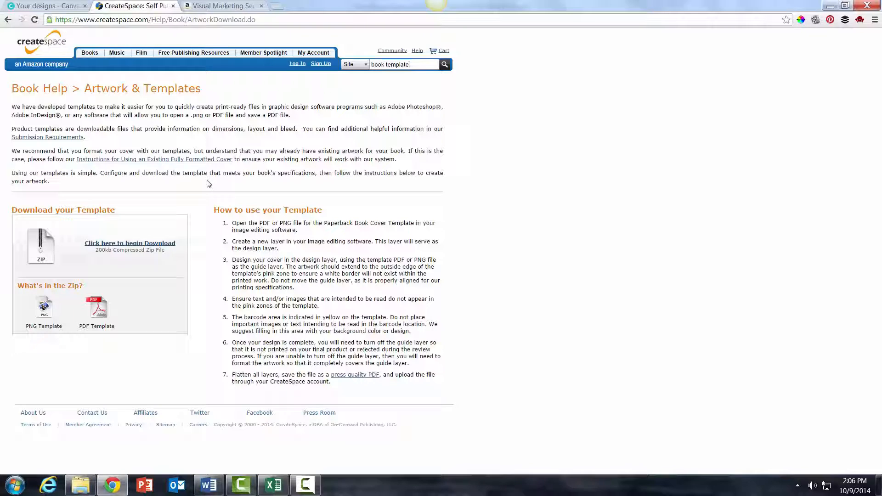
pyautogui.moveTo(214, 191)
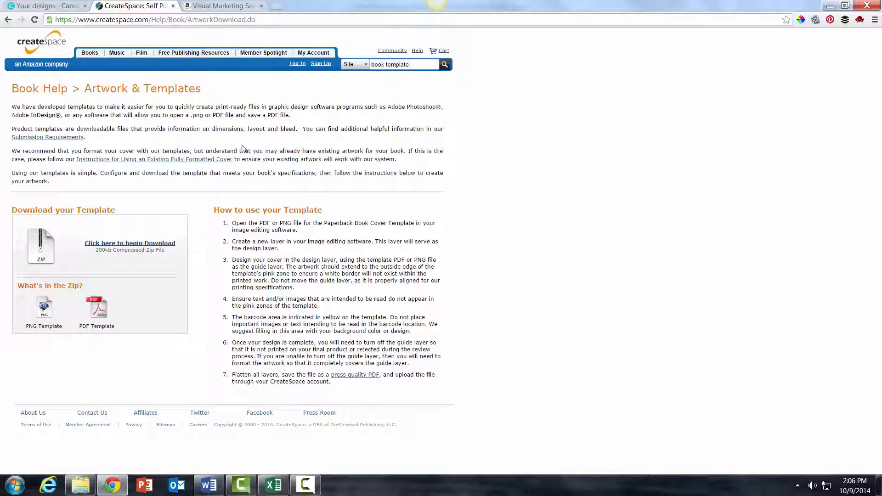
pyautogui.moveTo(314, 96)
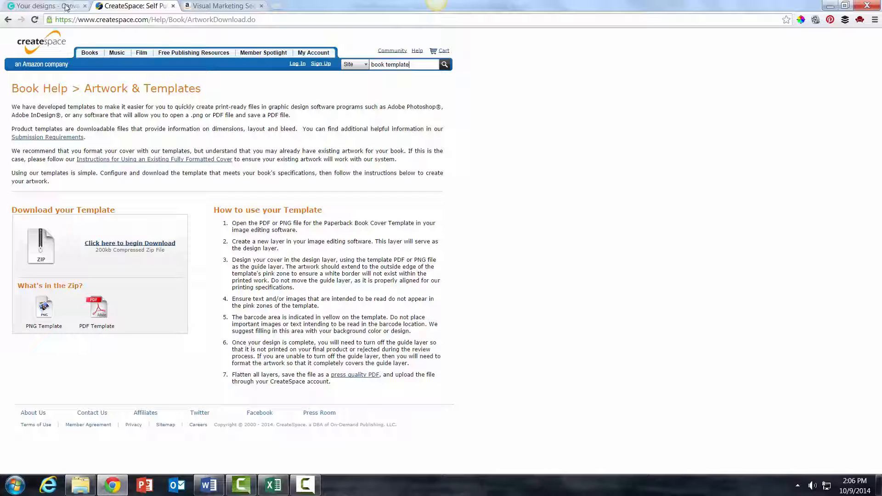
# - Open the Createspace design and review its full cover and paperback template pages
pyautogui.click(42, 7)
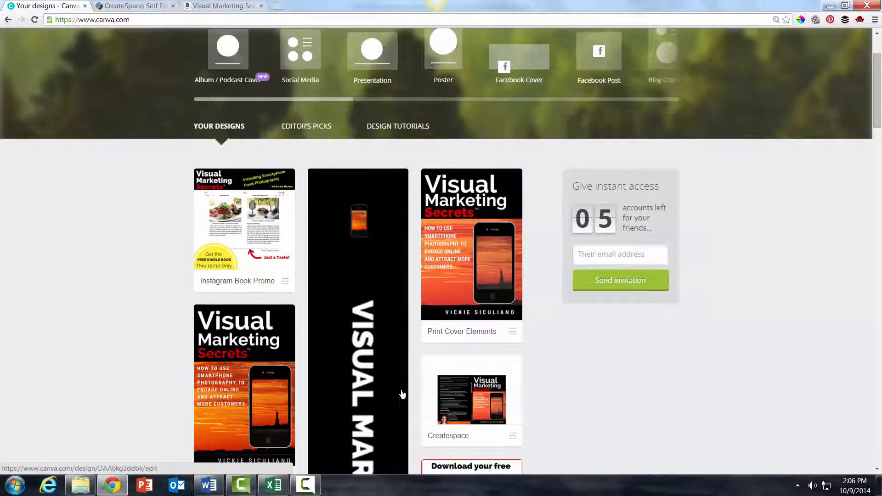
pyautogui.scroll(-3)
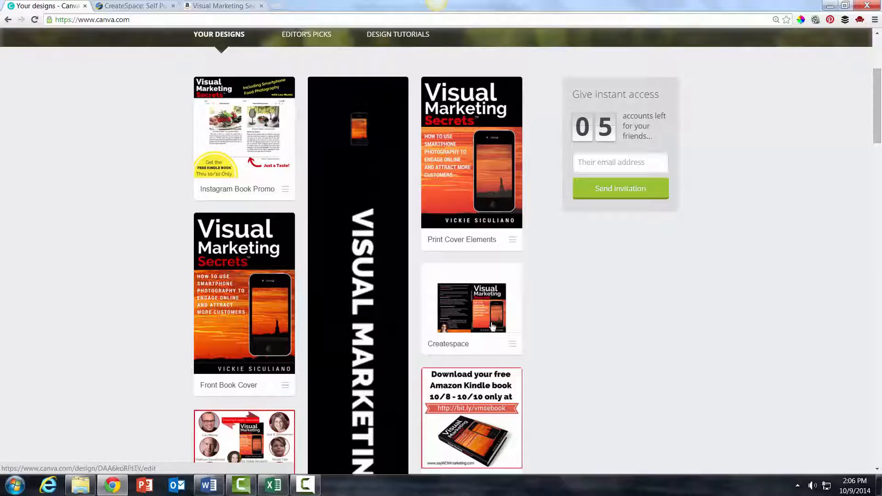
pyautogui.click(471, 307)
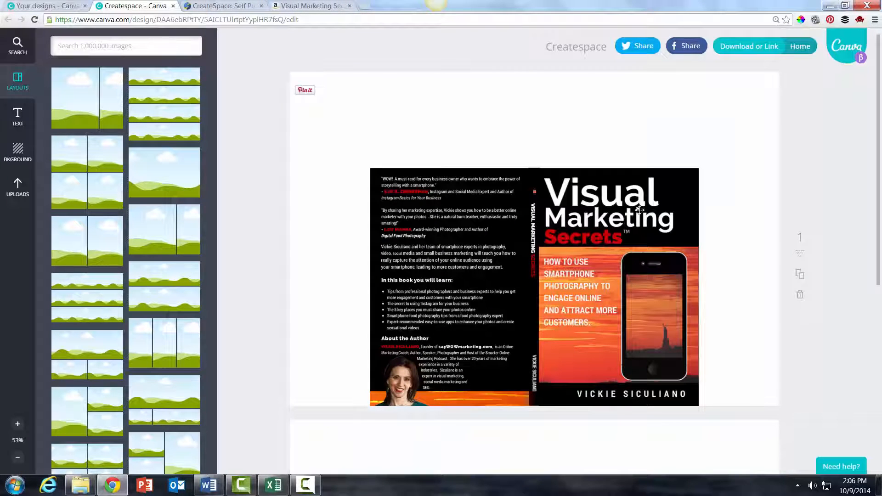
pyautogui.scroll(-3)
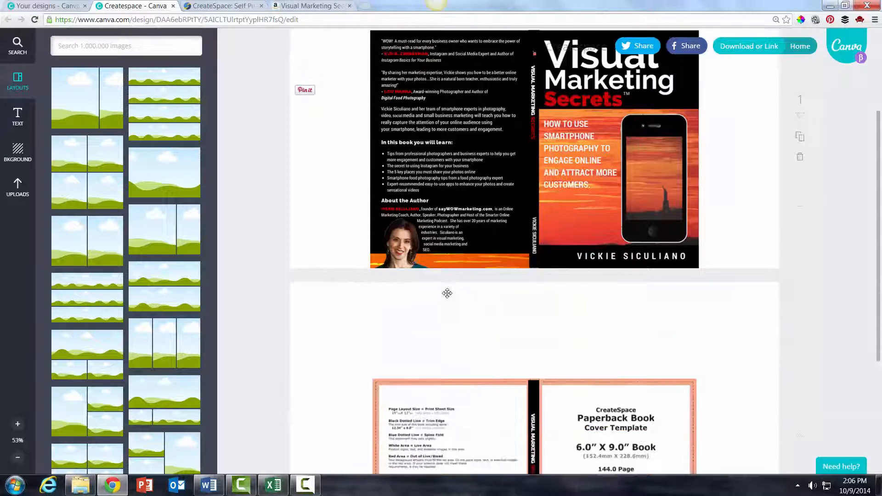
pyautogui.scroll(-3)
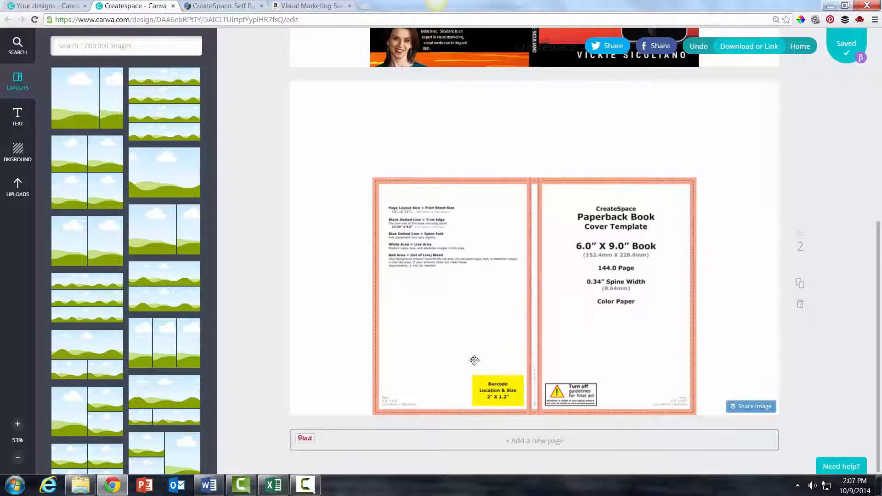
pyautogui.moveTo(386, 272)
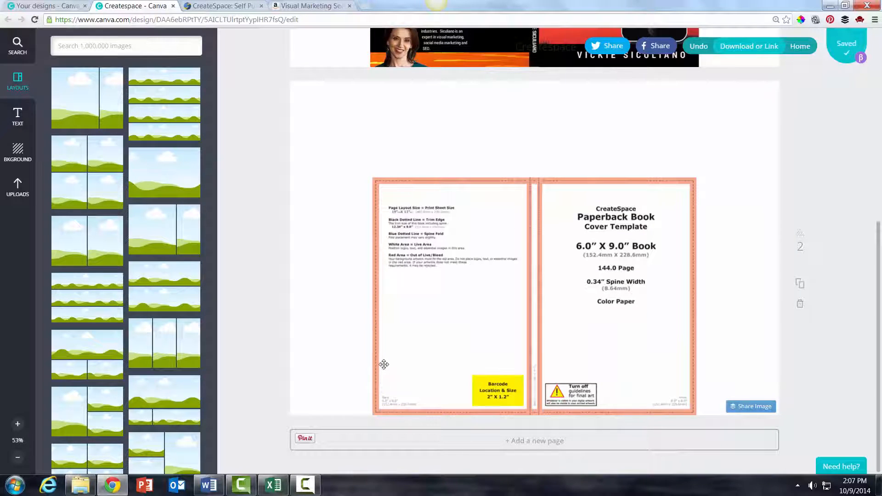
pyautogui.scroll(3)
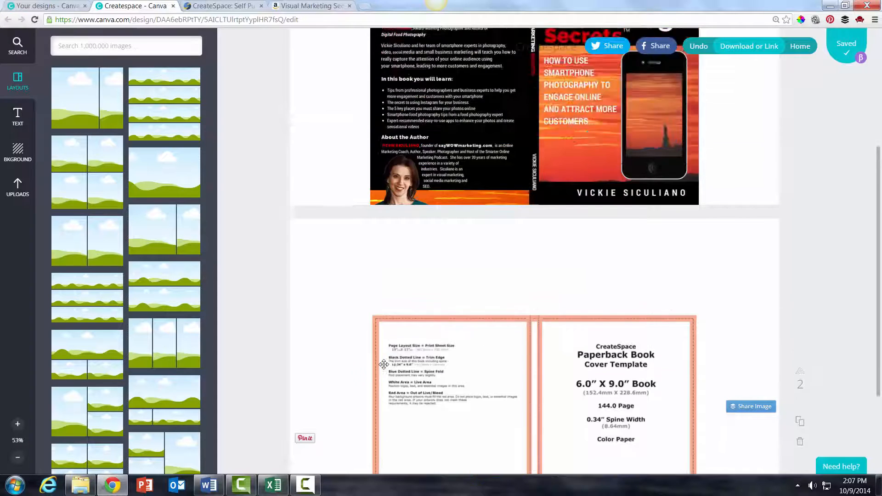
pyautogui.scroll(3)
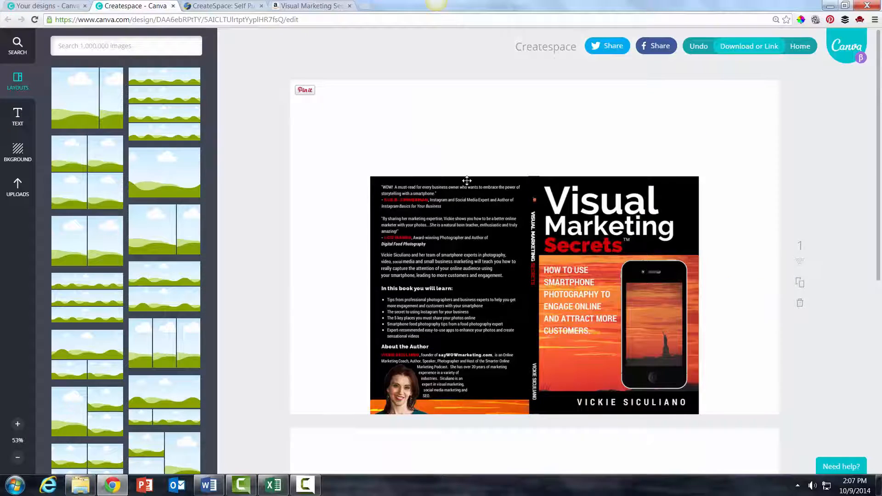
pyautogui.moveTo(458, 186)
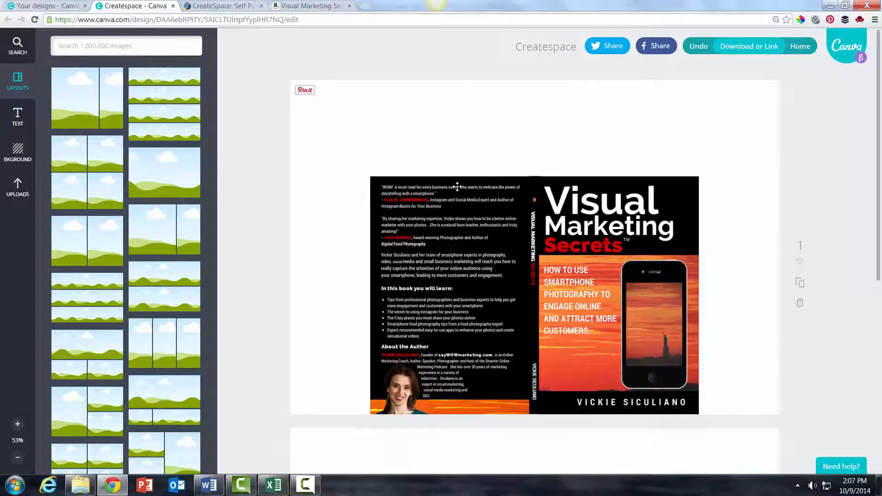
pyautogui.moveTo(375, 352)
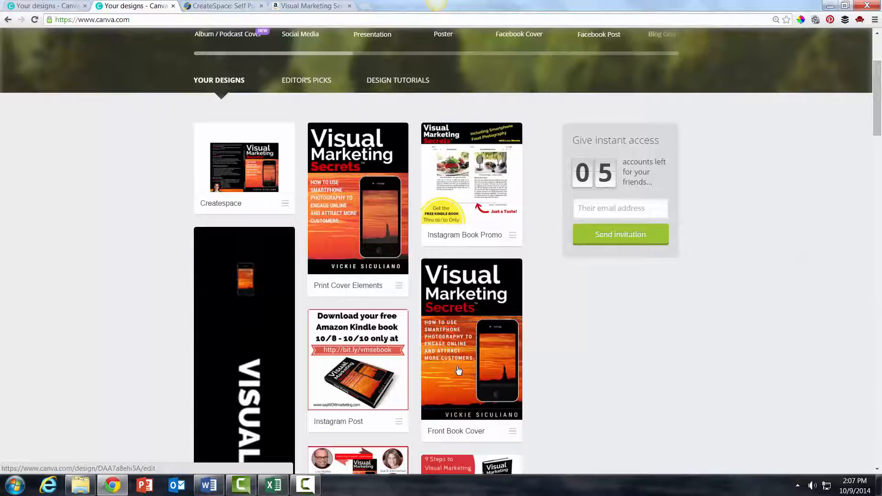
# - From Your designs in another tab, open the Print Cover Elements design
pyautogui.click(471, 337)
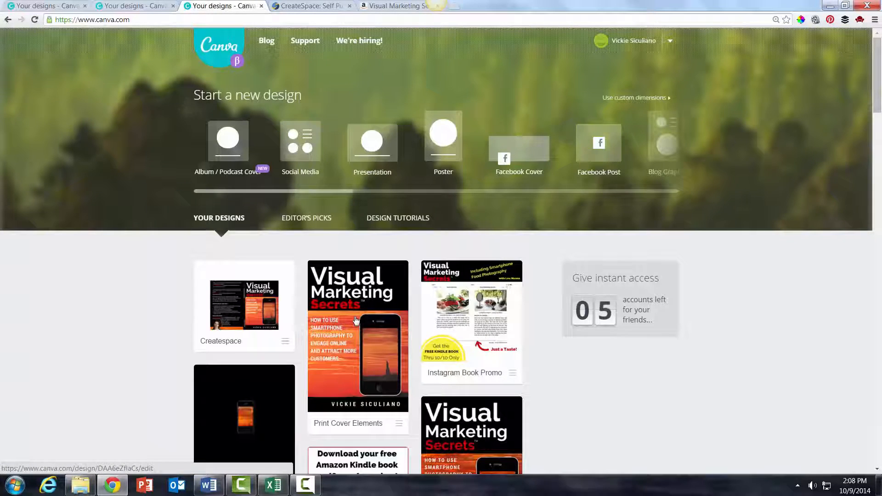
pyautogui.click(357, 336)
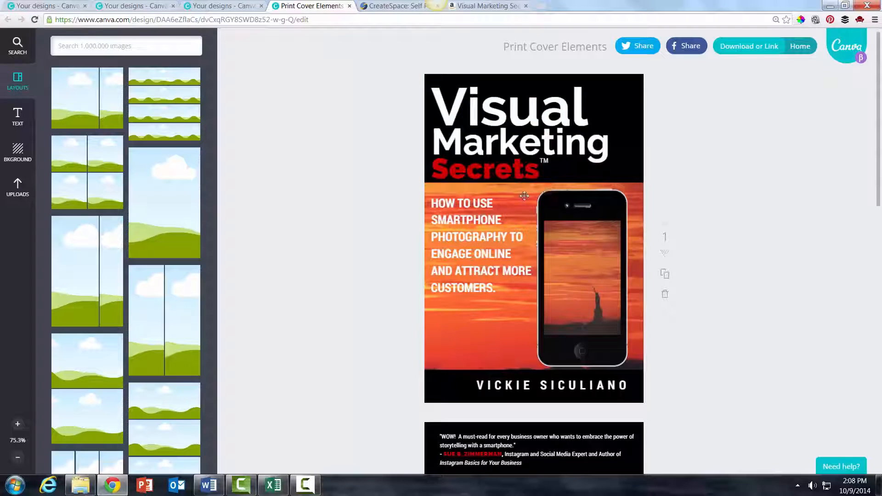
# - Review the front cover's author name and the back cover, then head for the designs home
pyautogui.click(481, 244)
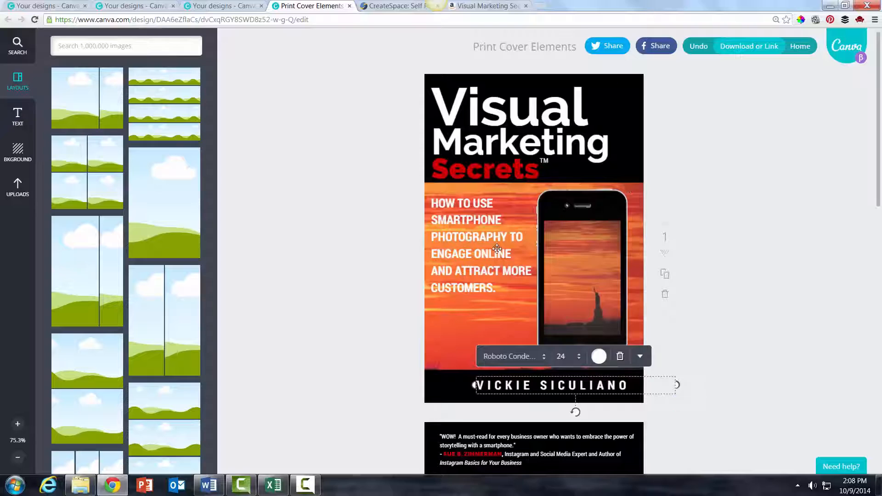
pyautogui.scroll(-3)
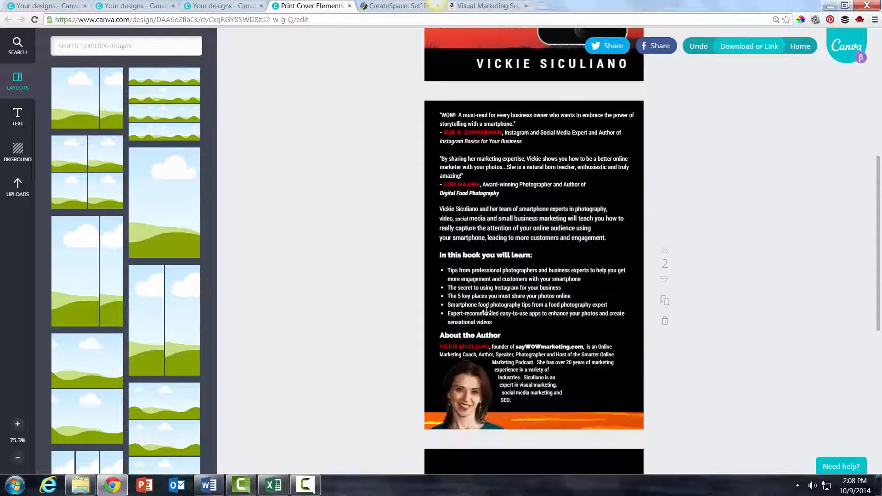
pyautogui.moveTo(489, 284)
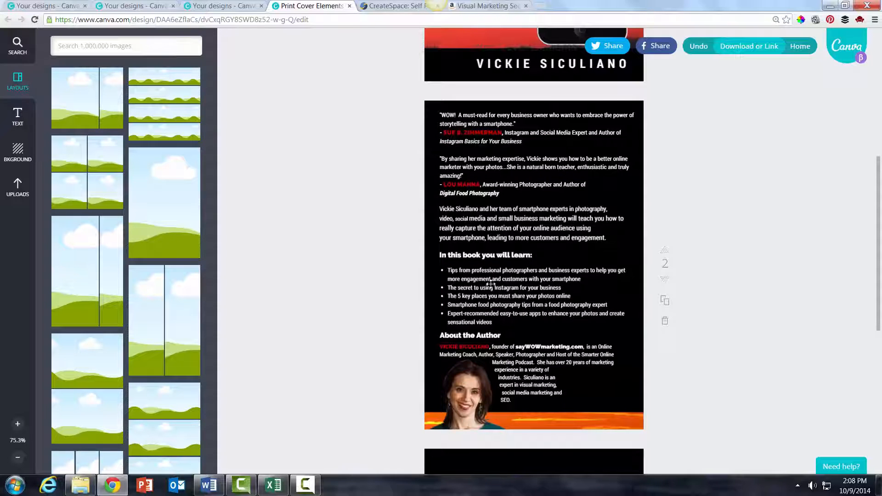
pyautogui.moveTo(493, 420)
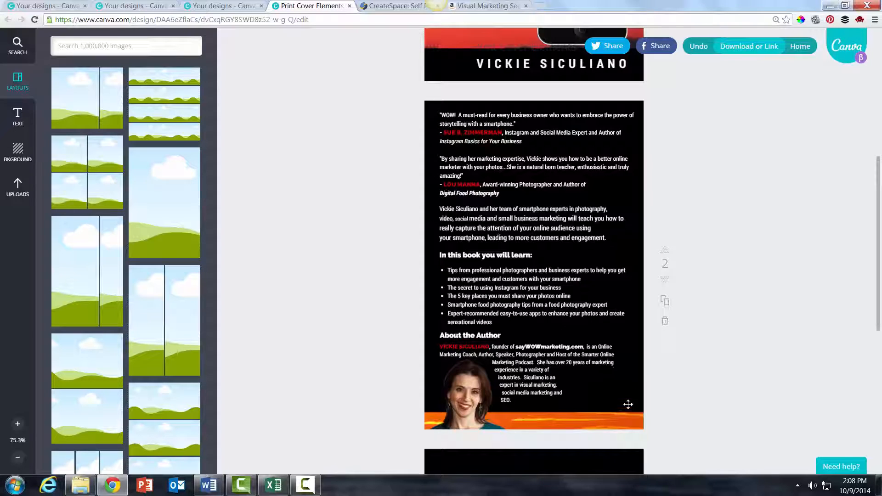
pyautogui.moveTo(787, 3)
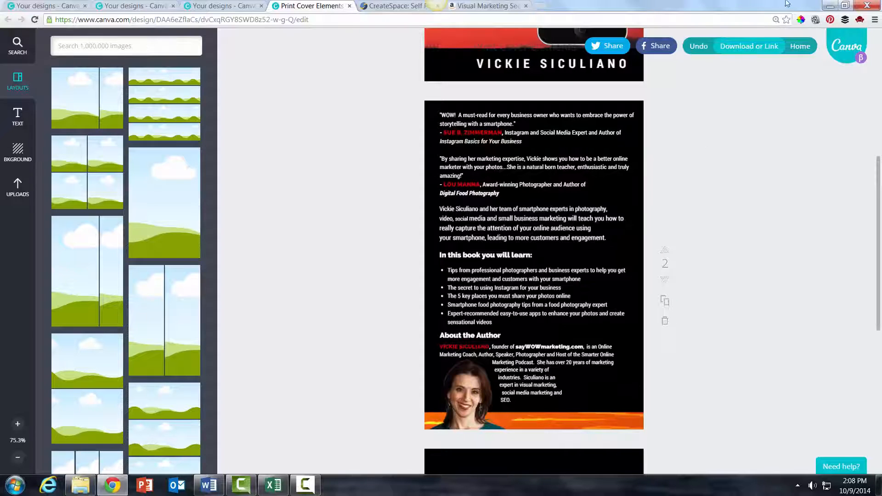
pyautogui.click(799, 46)
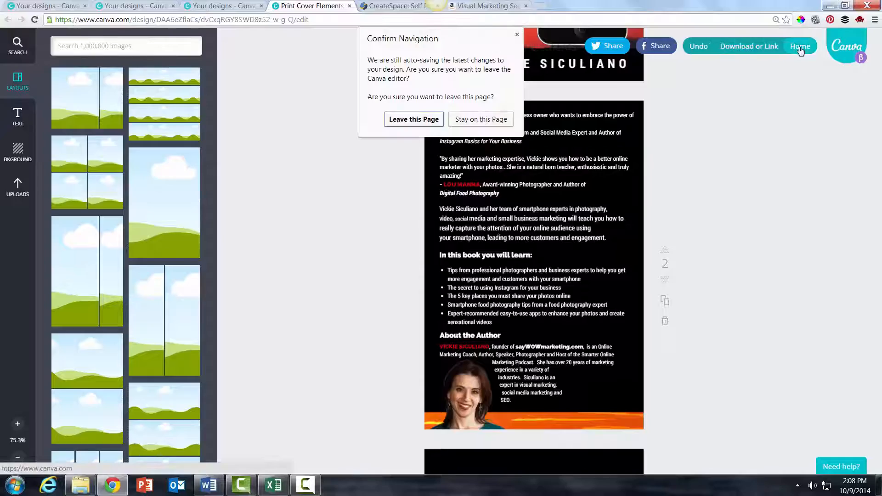
# - Reopen the Createspace assembled cover design from the Your Designs list
pyautogui.click(412, 119)
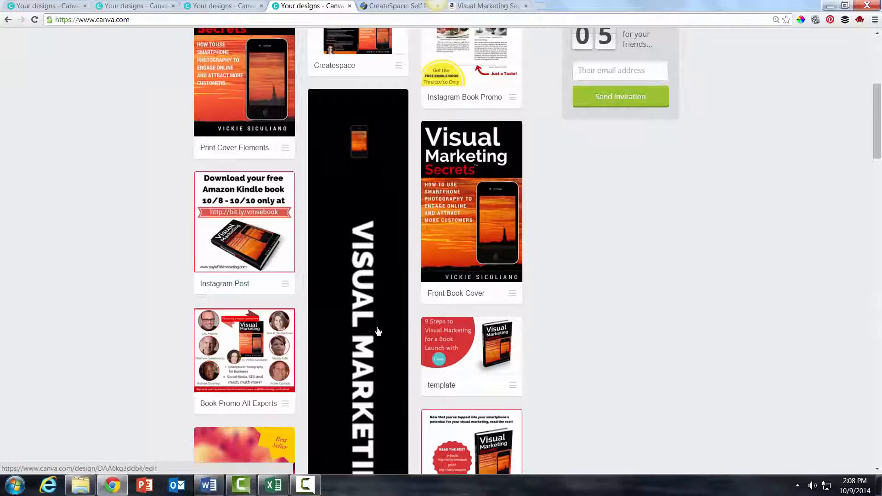
pyautogui.scroll(3)
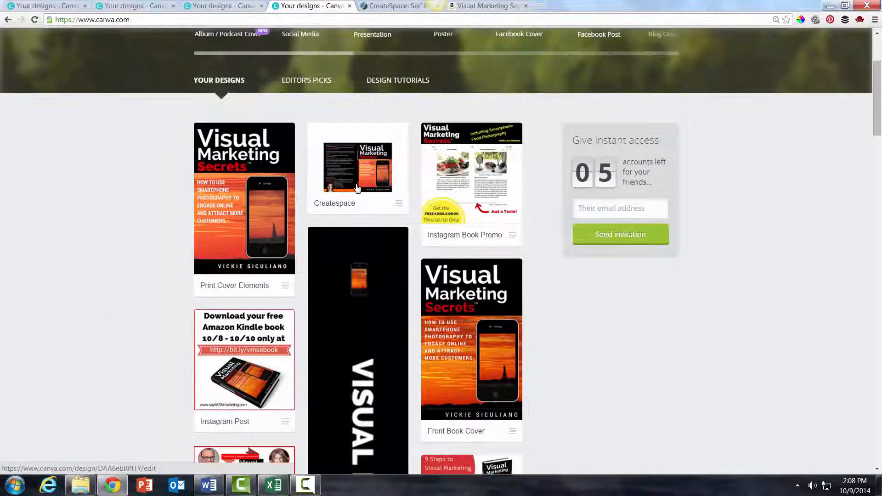
pyautogui.click(358, 167)
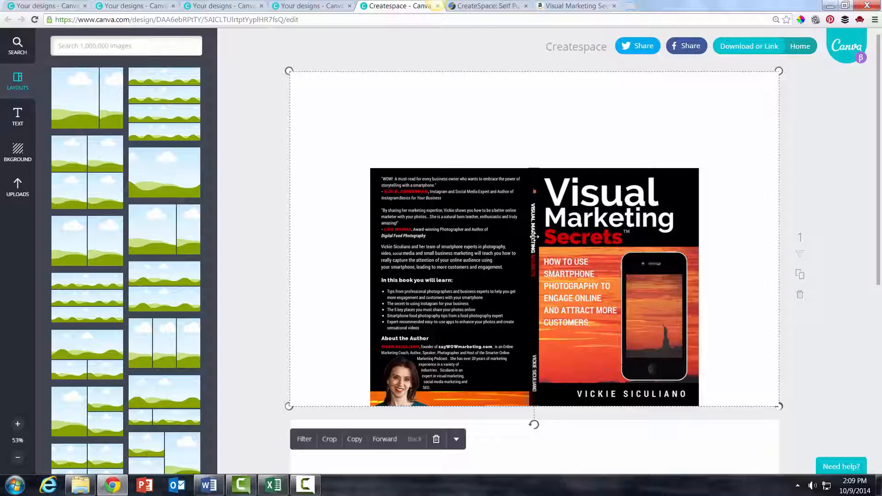
pyautogui.click(533, 259)
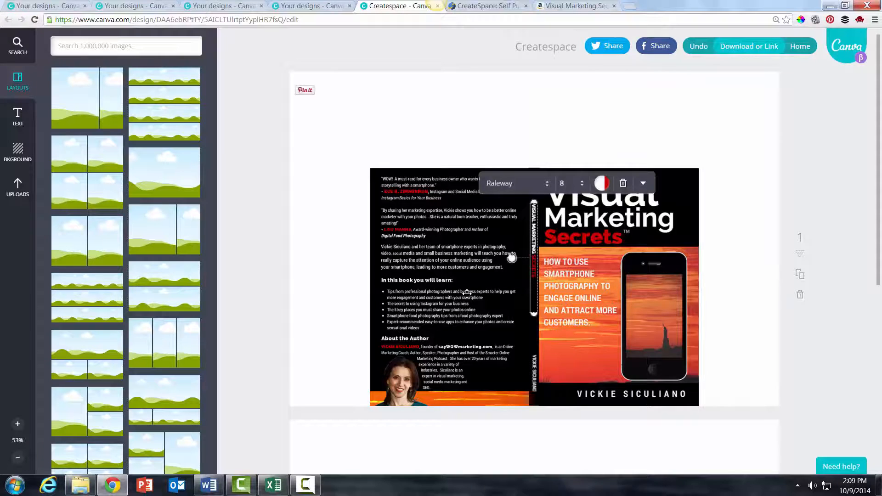
pyautogui.click(450, 281)
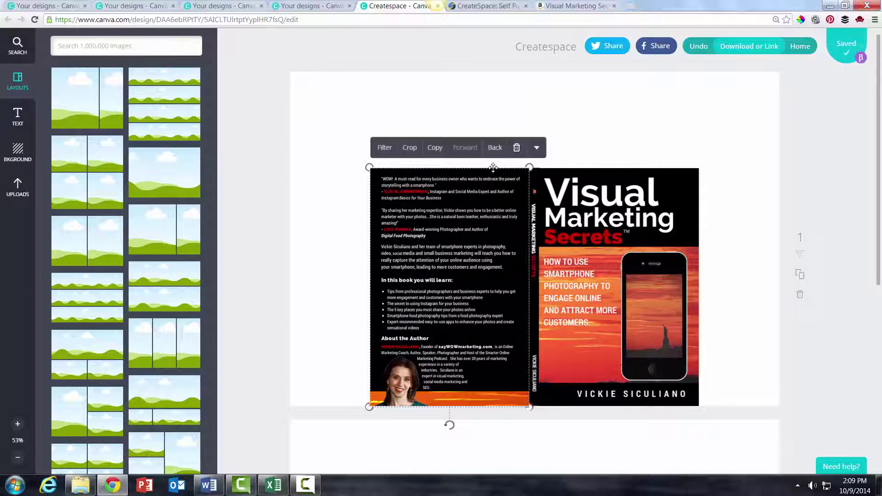
pyautogui.moveTo(241, 228)
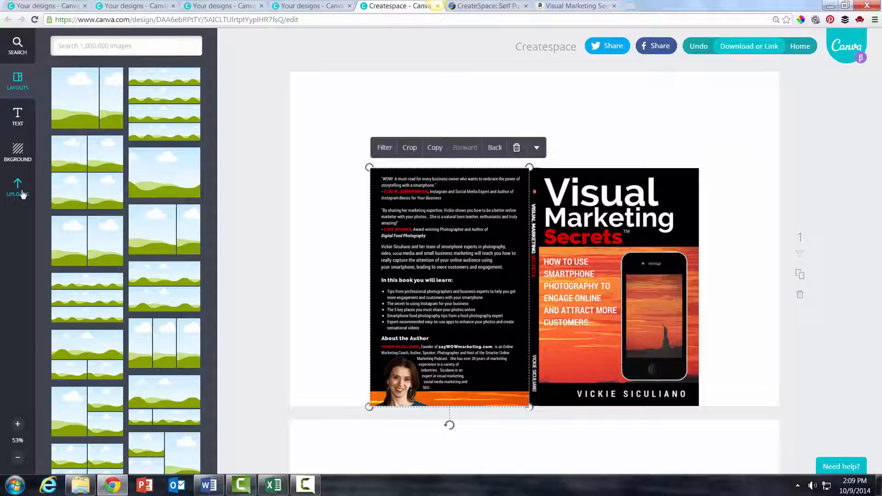
pyautogui.moveTo(421, 252)
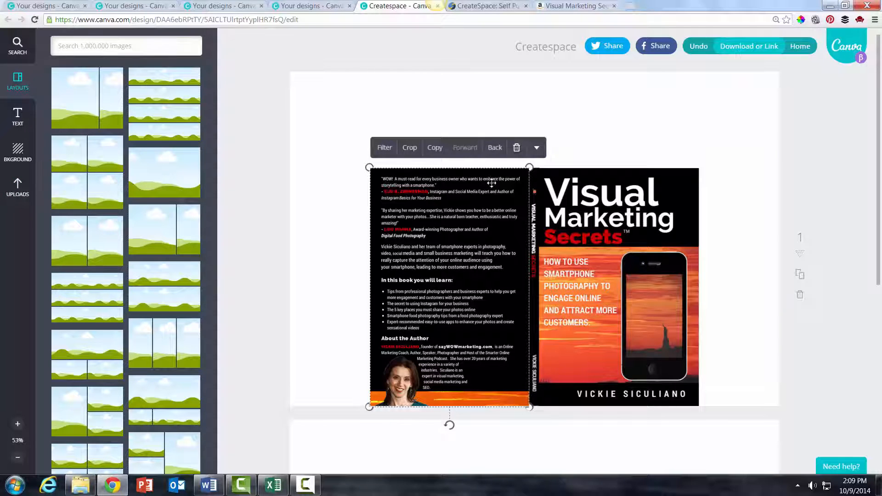
# - Lower the transparency of the back and front panels to reveal the template guides
pyautogui.click(535, 147)
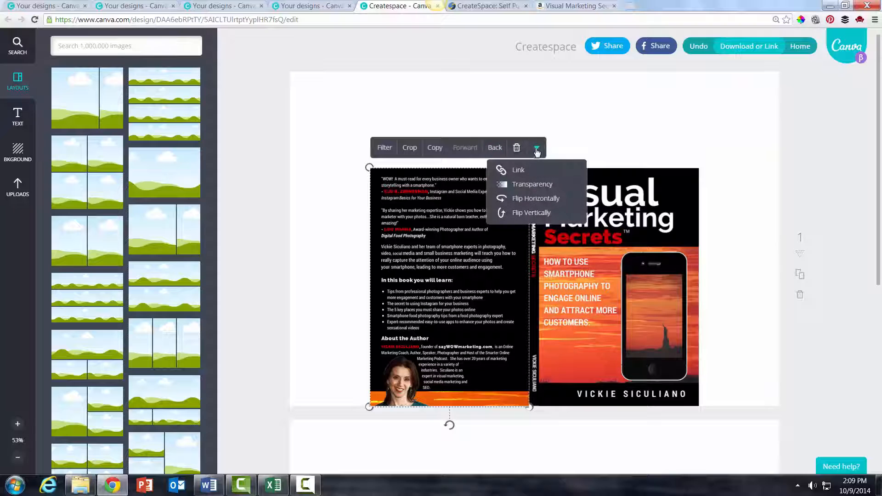
pyautogui.moveTo(532, 183)
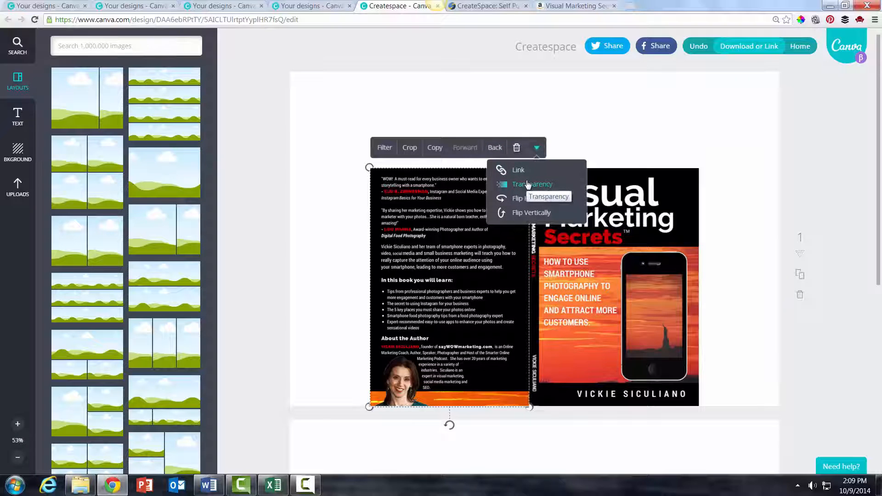
pyautogui.click(532, 184)
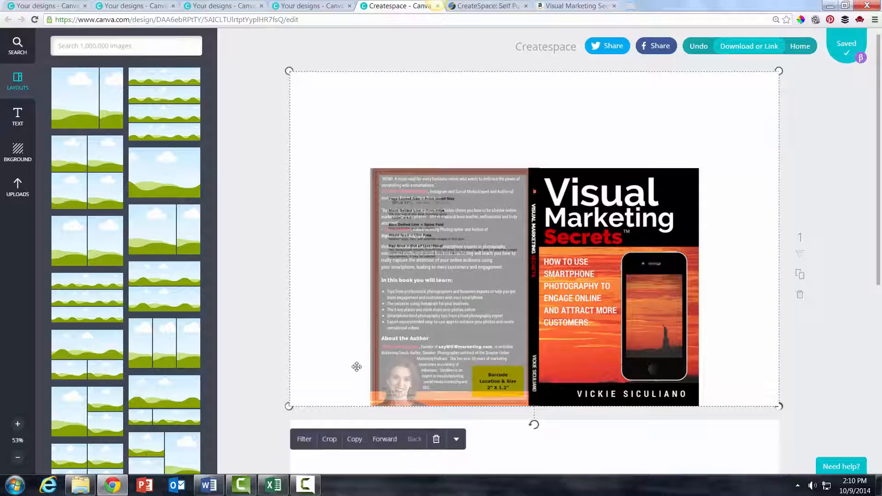
pyautogui.moveTo(497, 368)
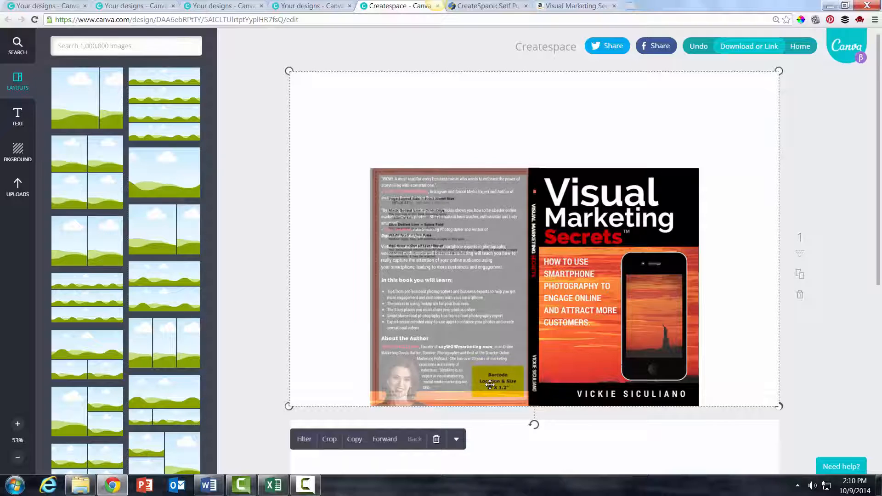
pyautogui.moveTo(469, 373)
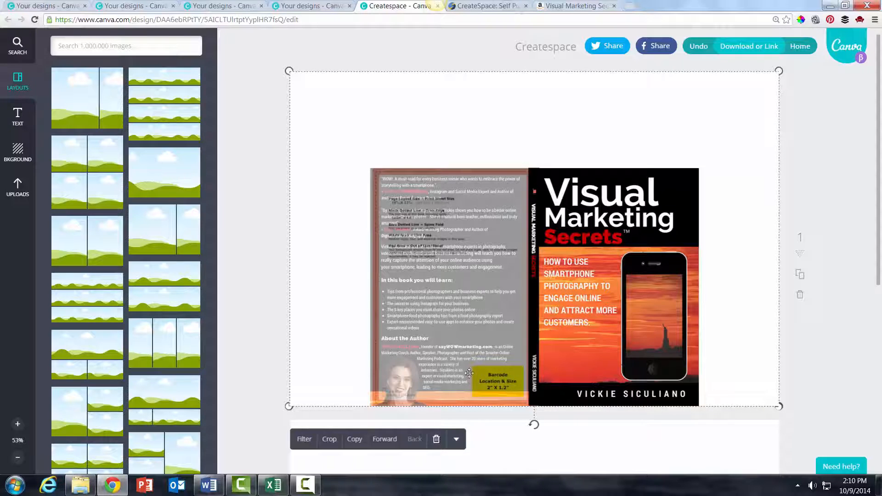
pyautogui.moveTo(390, 375)
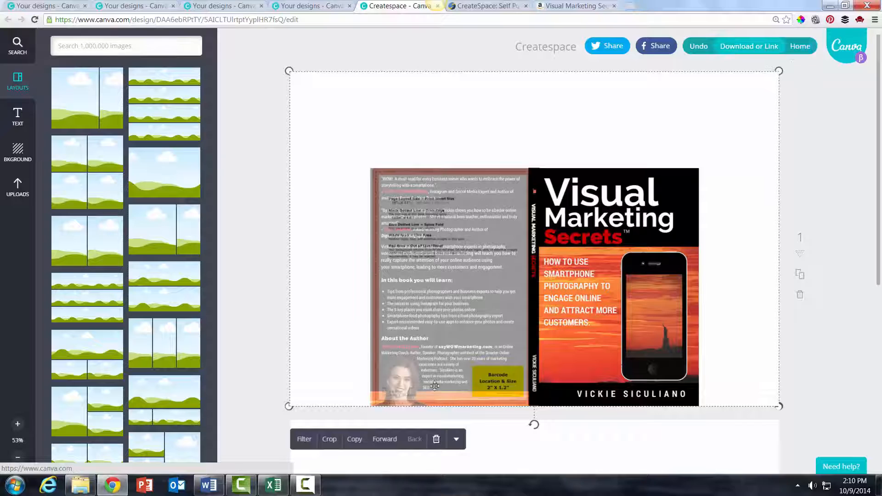
pyautogui.moveTo(357, 387)
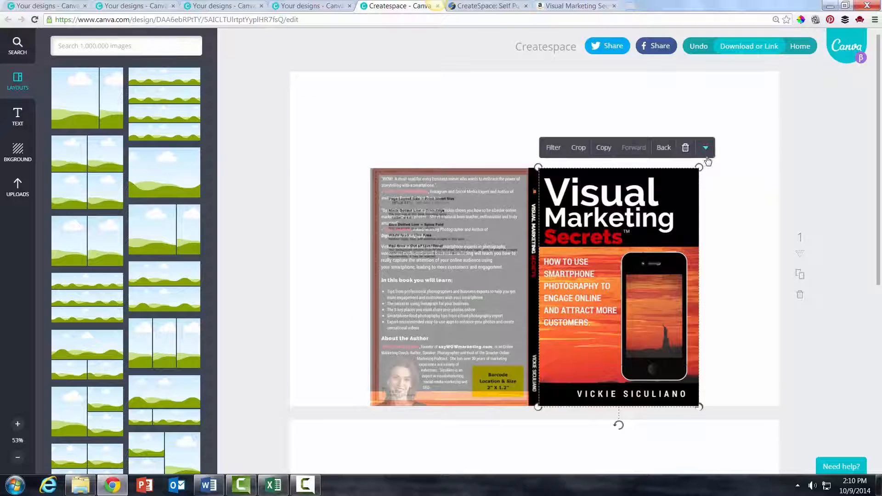
pyautogui.click(705, 147)
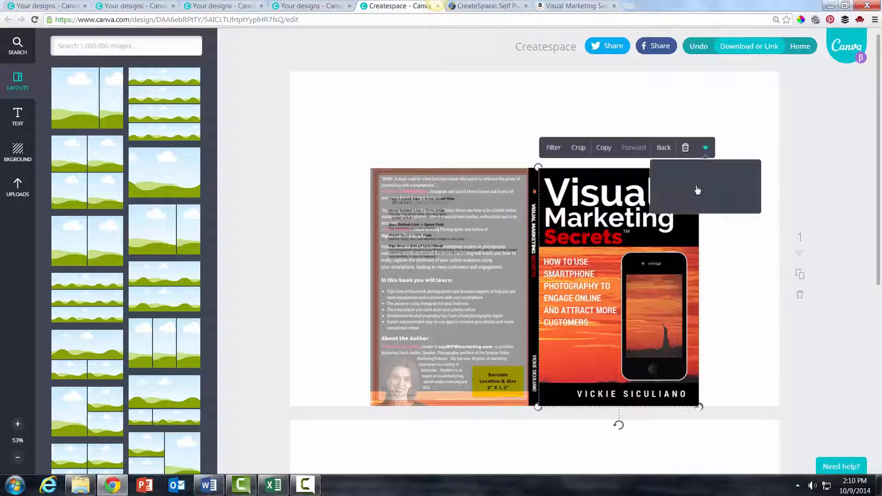
pyautogui.click(704, 147)
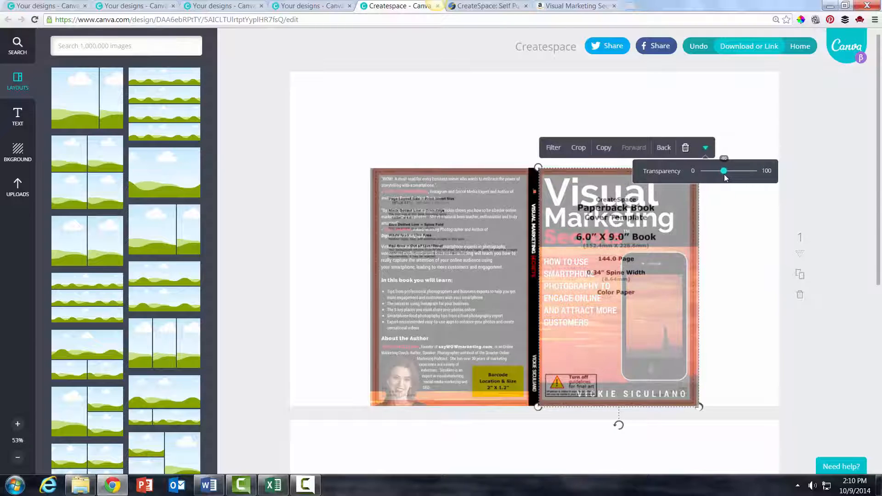
pyautogui.click(810, 197)
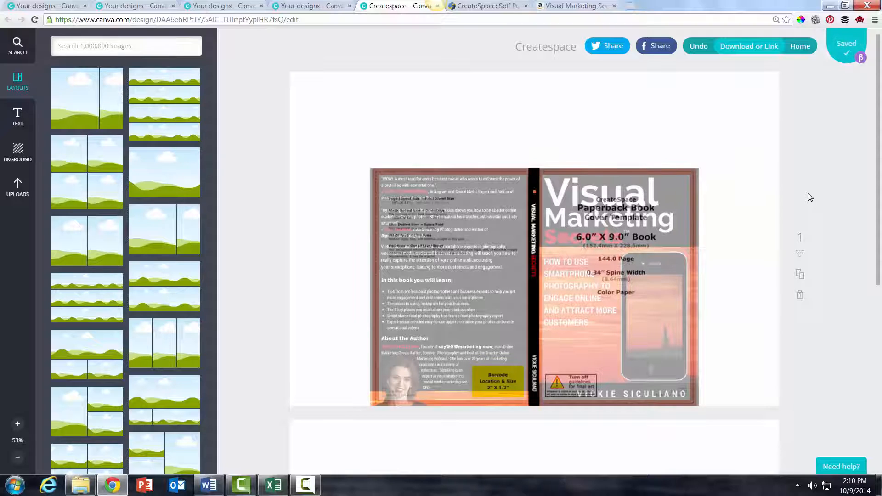
pyautogui.moveTo(628, 222)
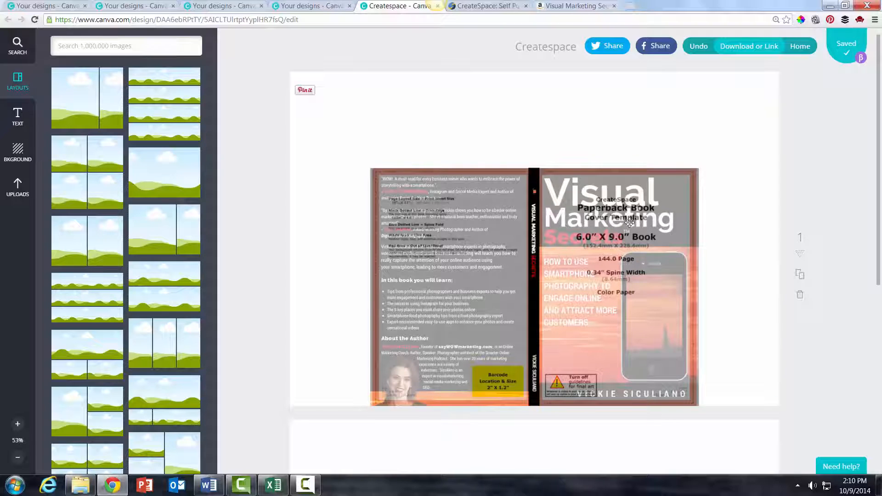
pyautogui.moveTo(636, 198)
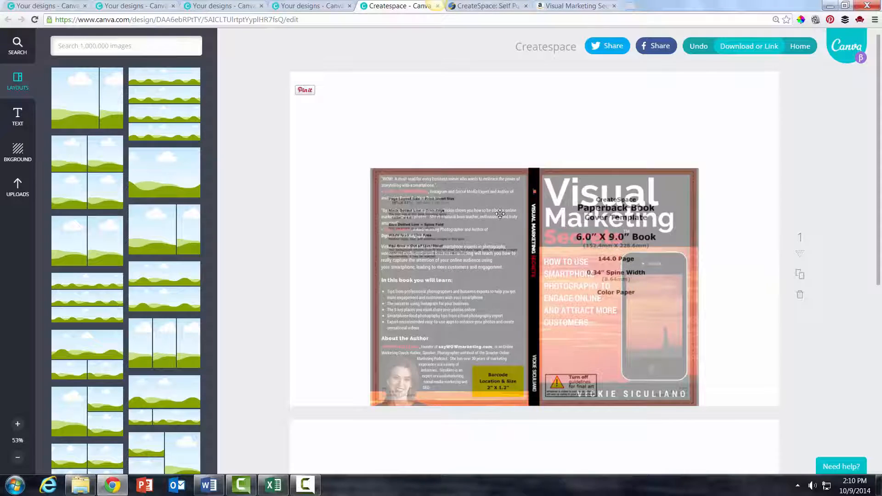
# - Set the back and front panels' transparency back to 100, hiding the template
pyautogui.click(535, 147)
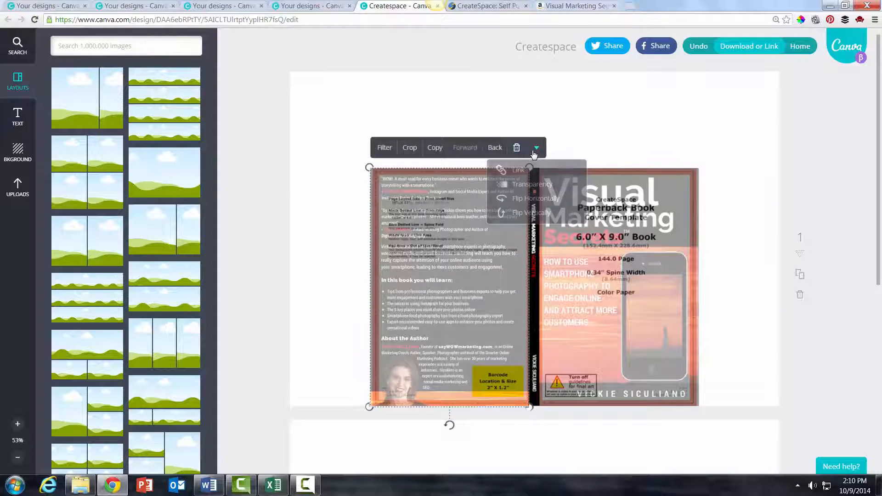
pyautogui.click(532, 184)
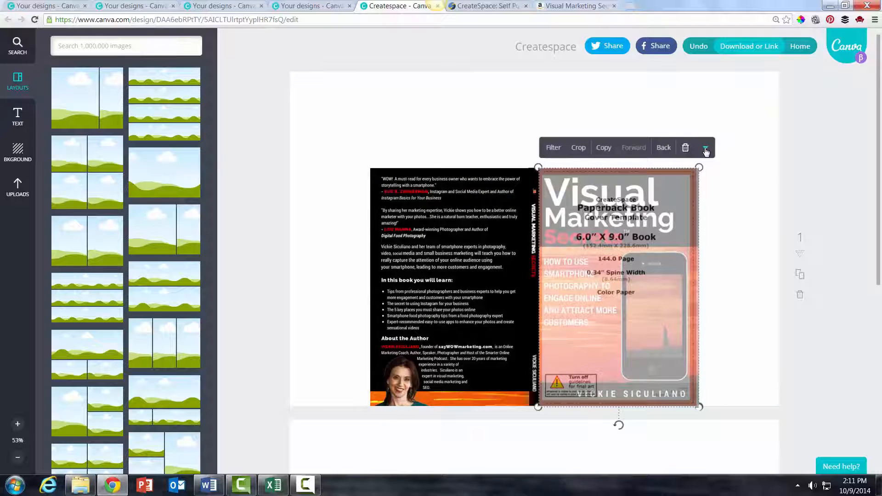
pyautogui.click(705, 147)
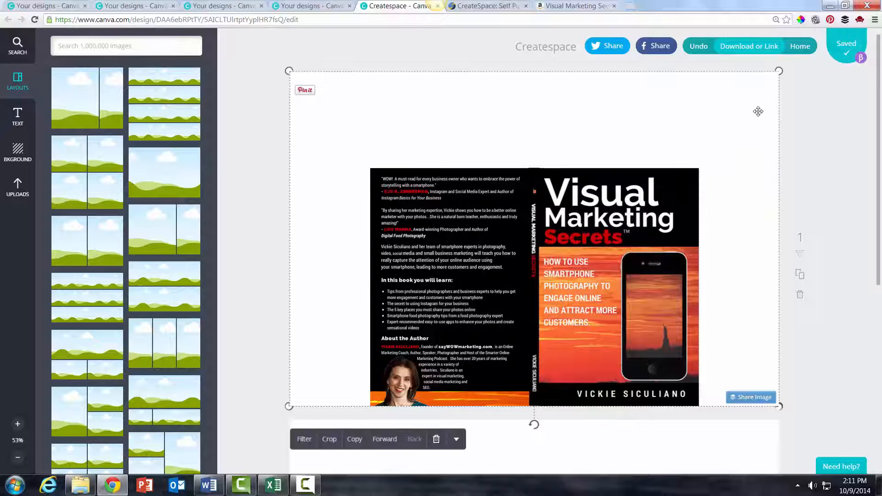
pyautogui.moveTo(729, 138)
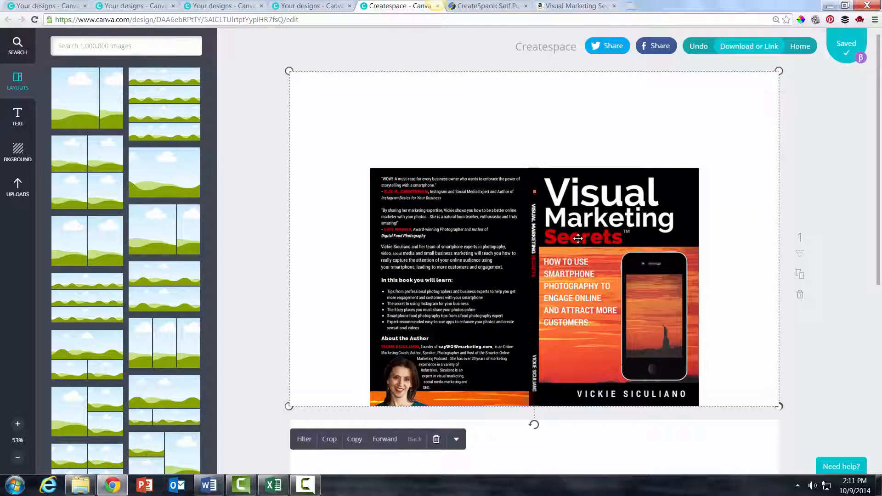
pyautogui.click(749, 46)
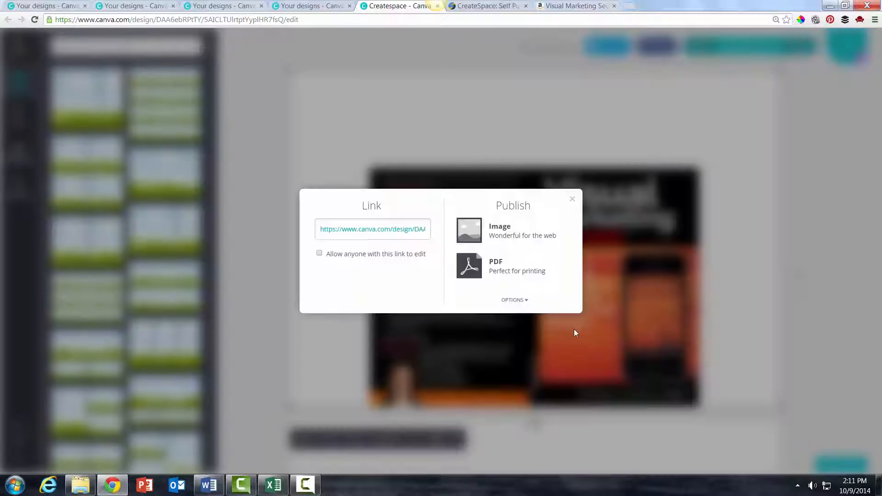
pyautogui.moveTo(543, 224)
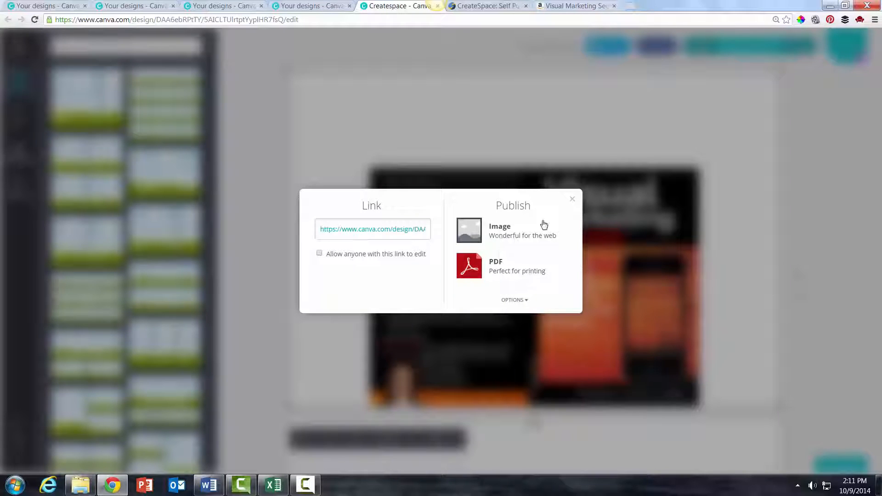
pyautogui.click(572, 198)
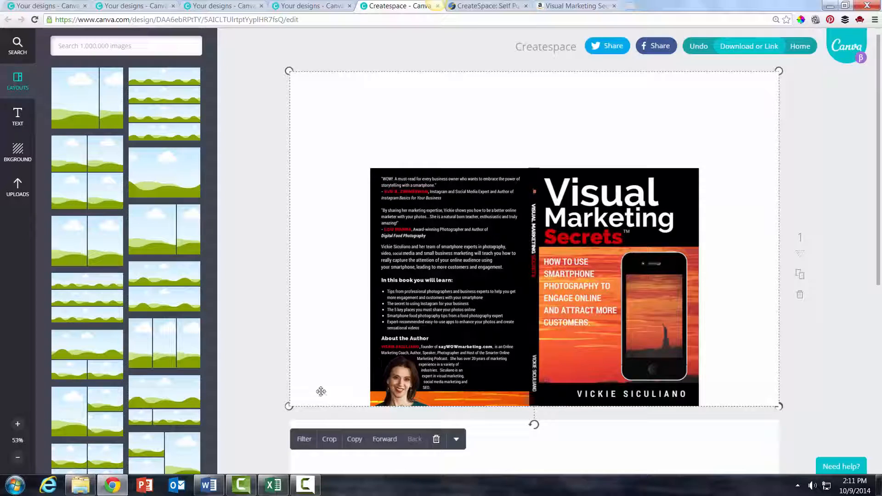
pyautogui.moveTo(322, 209)
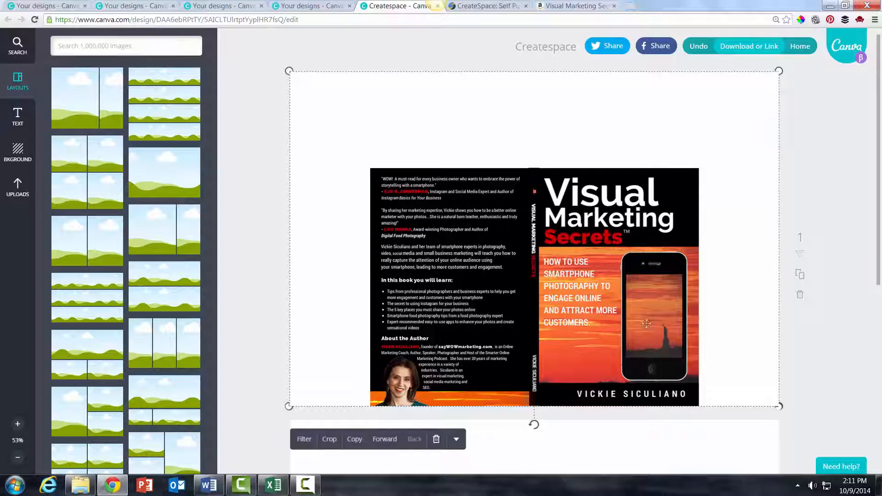
pyautogui.moveTo(490, 134)
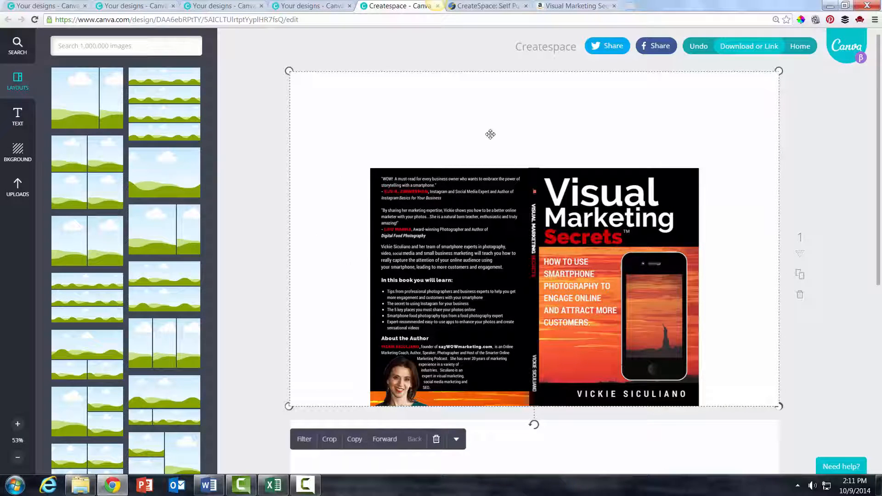
pyautogui.moveTo(346, 46)
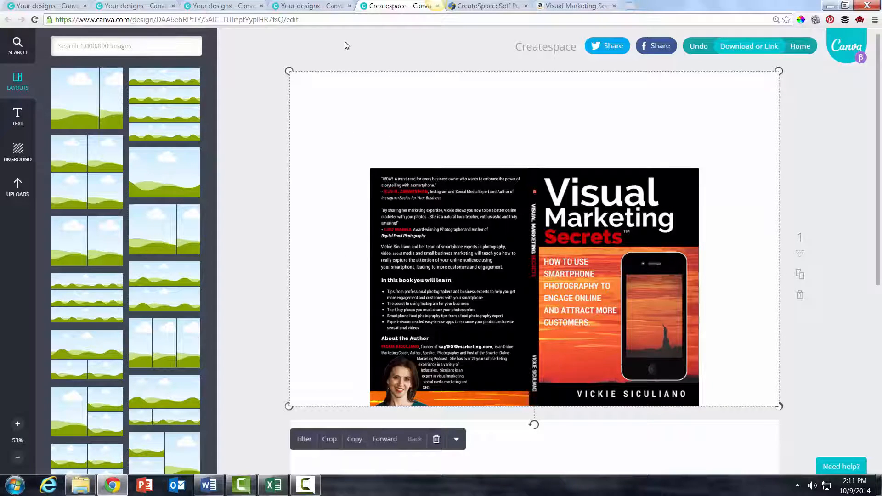
pyautogui.moveTo(792, 193)
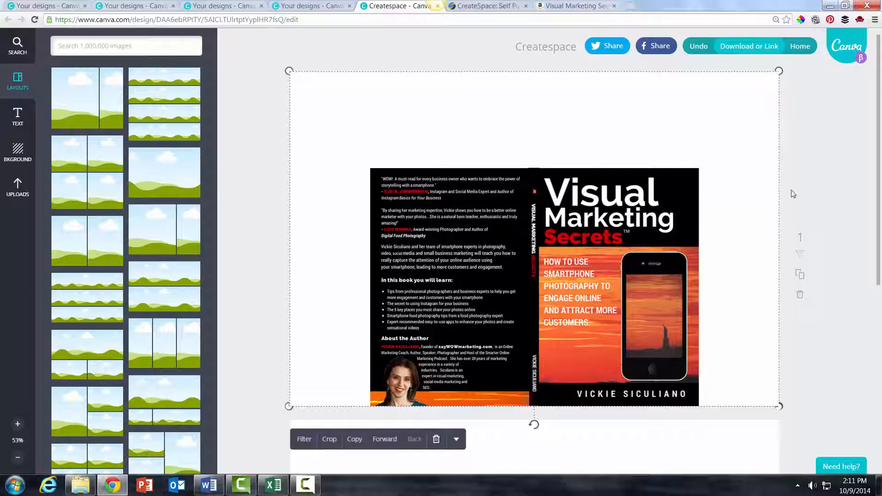
pyautogui.moveTo(768, 103)
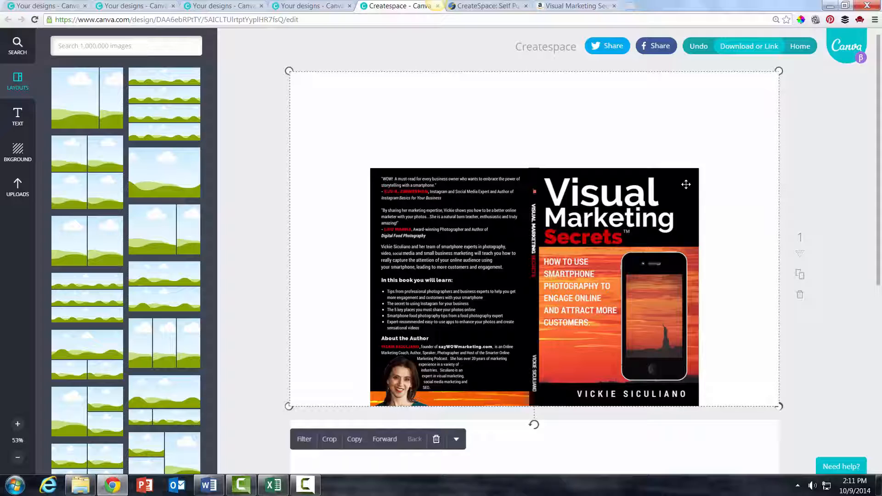
pyautogui.moveTo(694, 181)
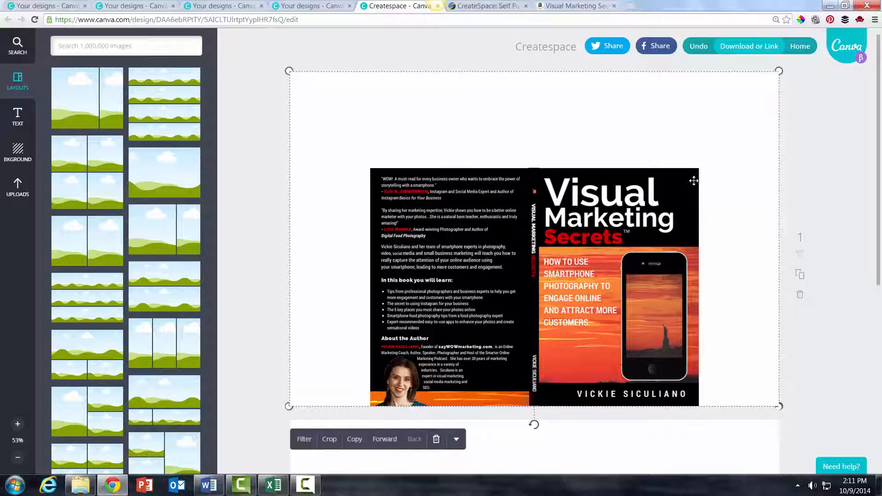
pyautogui.moveTo(618, 228)
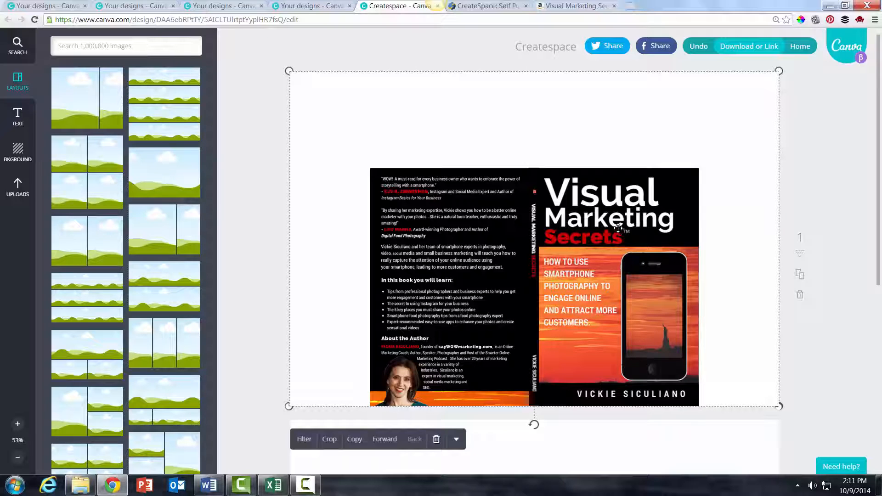
pyautogui.moveTo(587, 243)
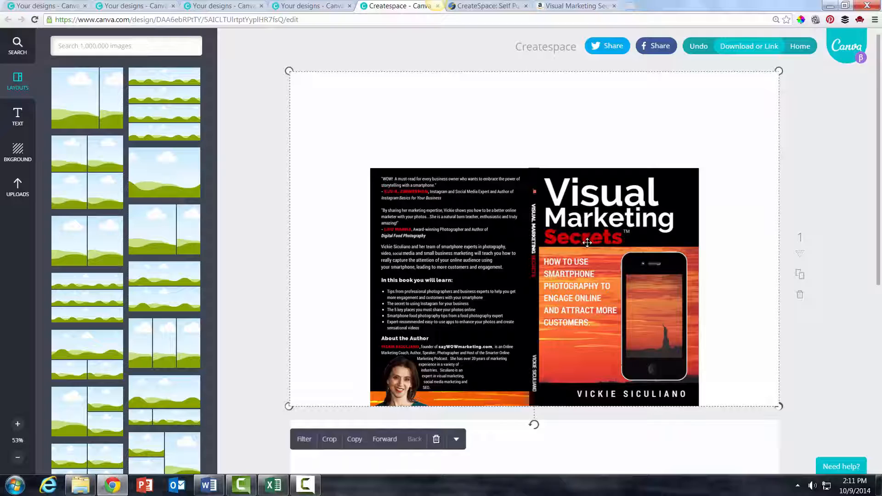
pyautogui.moveTo(563, 246)
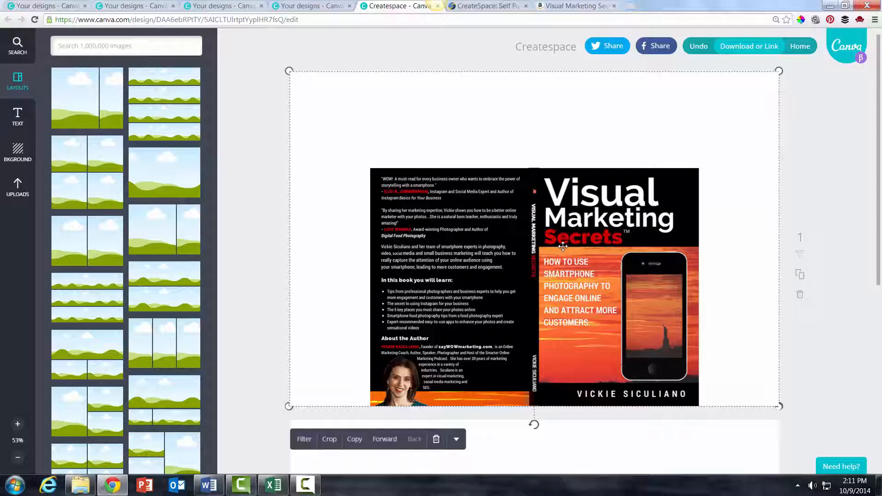
pyautogui.moveTo(543, 254)
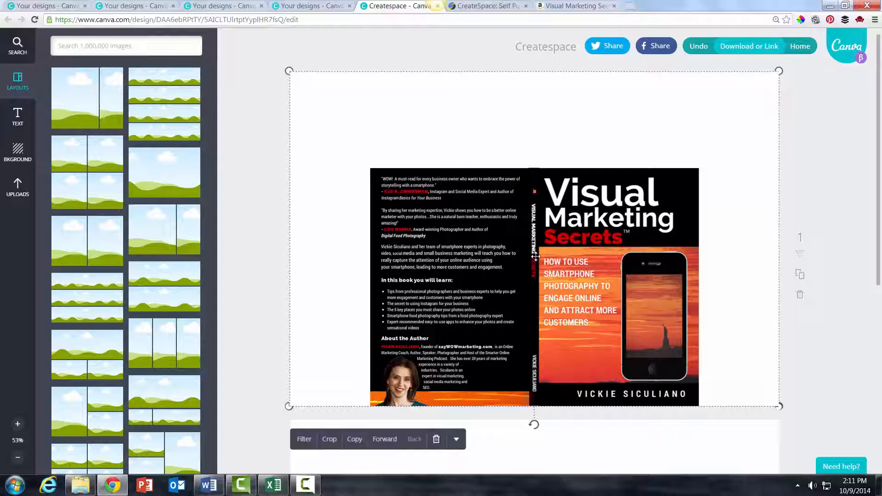
pyautogui.moveTo(659, 172)
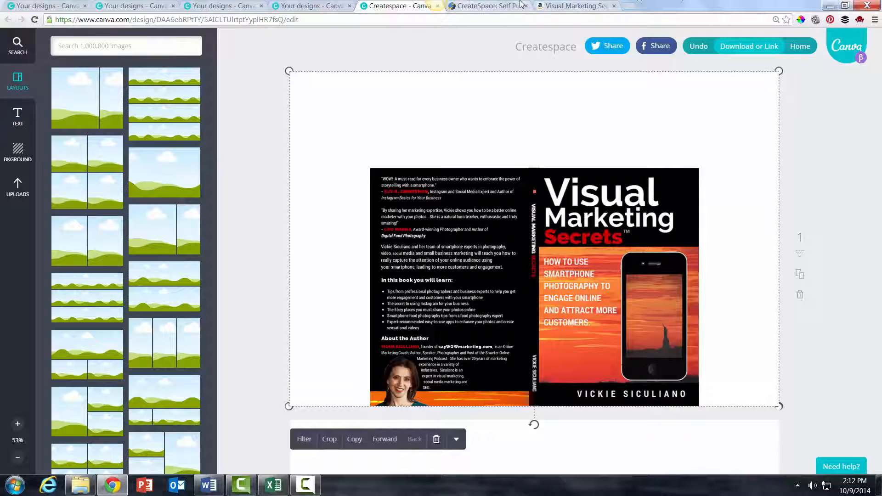
# - View the published Visual Marketing Secrets front and back covers enlarged on Amazon, then return to CreateSpace
pyautogui.click(573, 6)
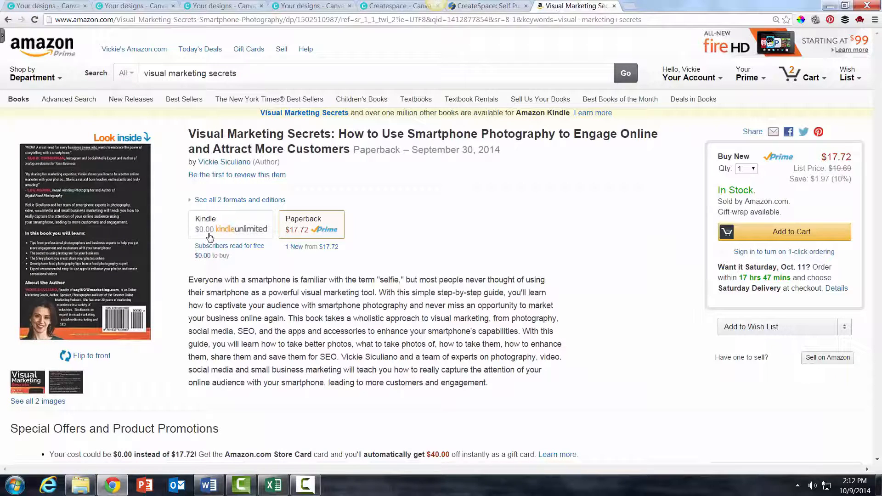
pyautogui.moveTo(61, 337)
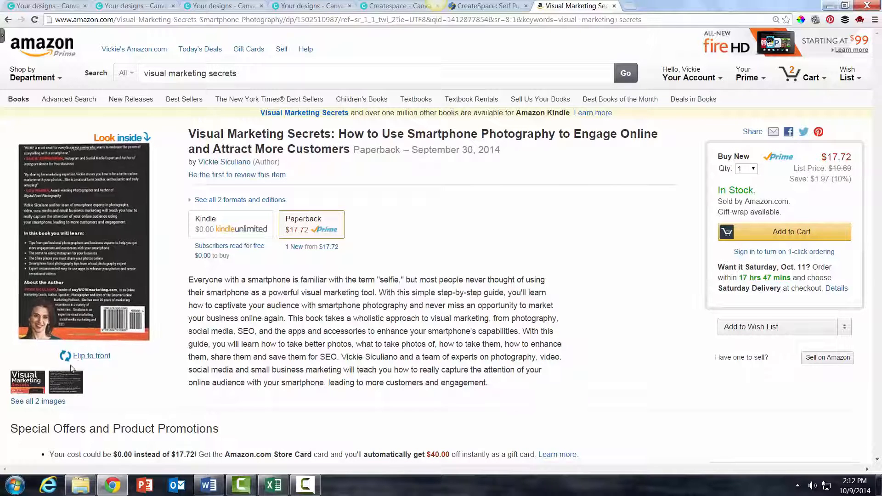
pyautogui.click(91, 356)
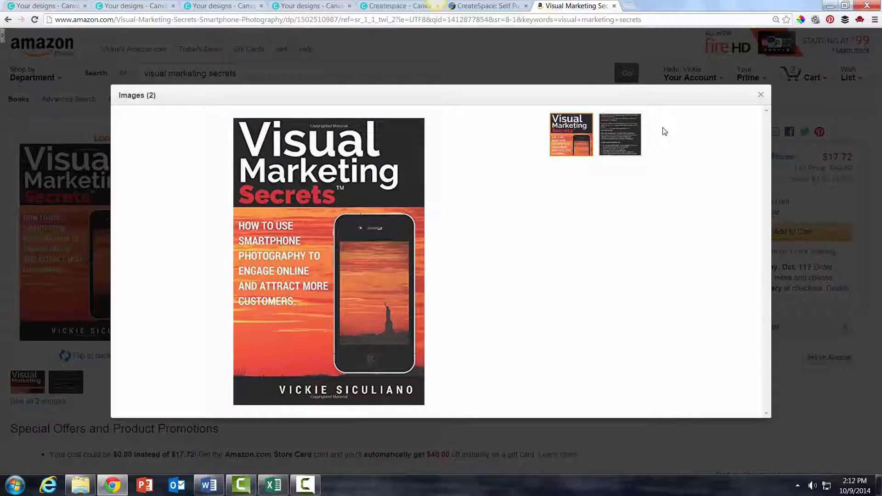
pyautogui.click(619, 134)
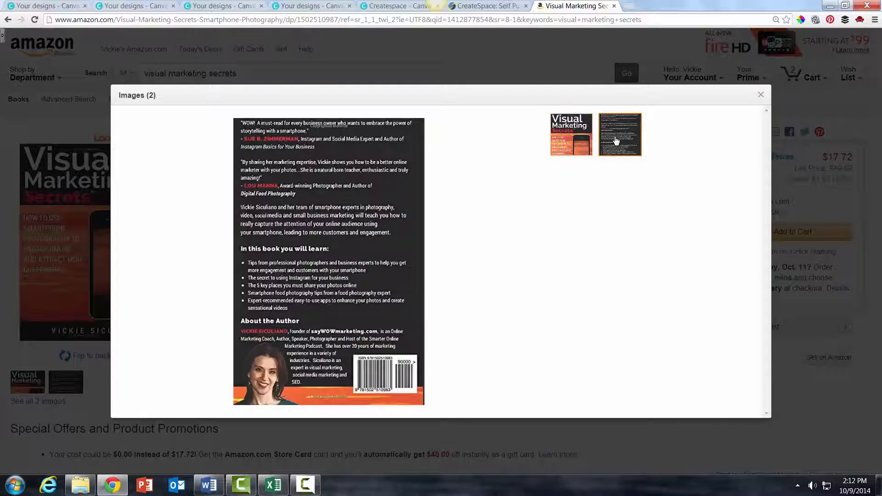
pyautogui.moveTo(299, 191)
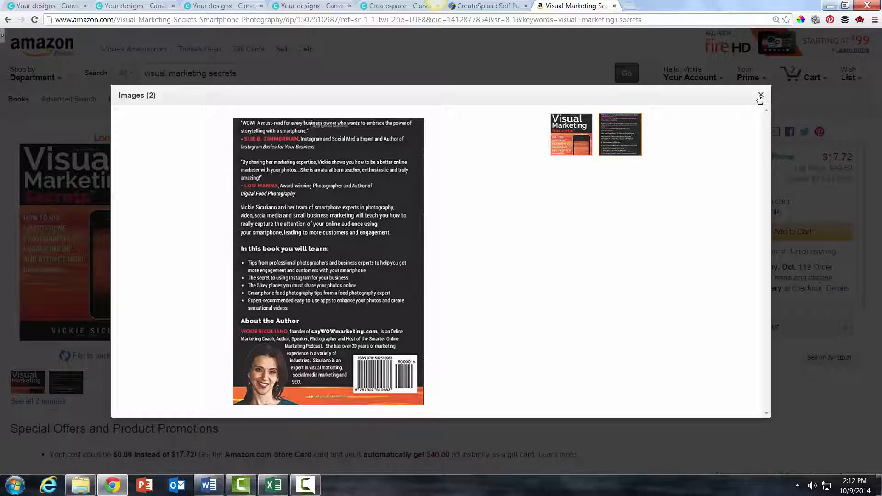
pyautogui.click(760, 95)
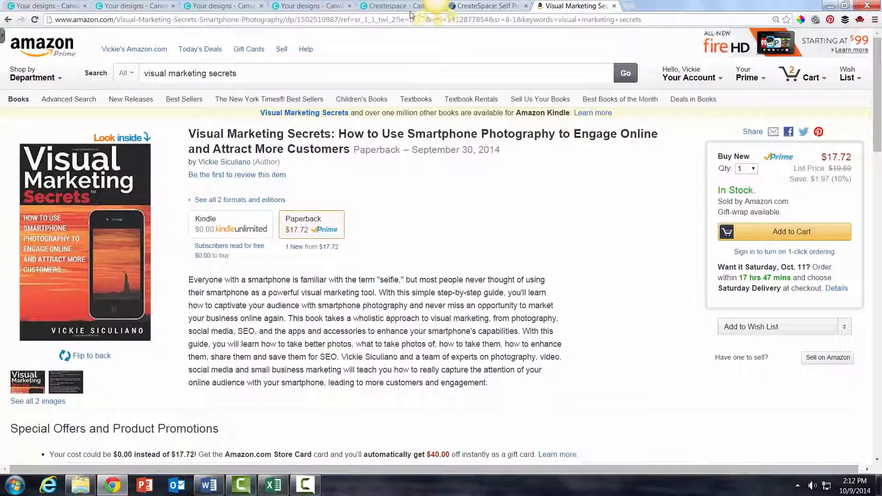
pyautogui.moveTo(402, 12)
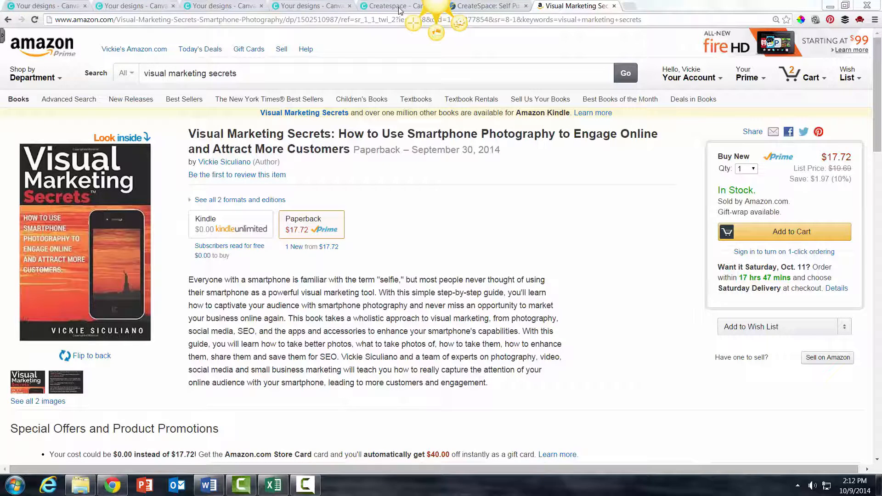
pyautogui.click(486, 6)
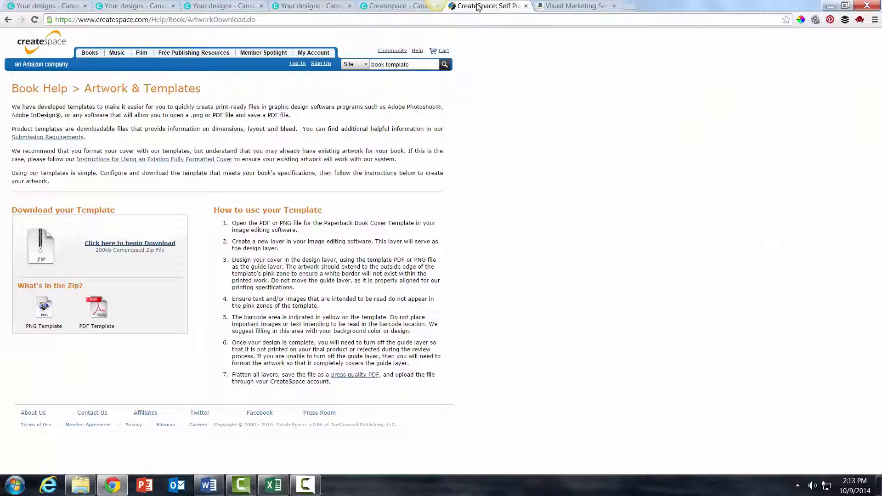
# - Revisit the Amazon product page briefly, then return to the Canva Createspace cover design
pyautogui.click(573, 6)
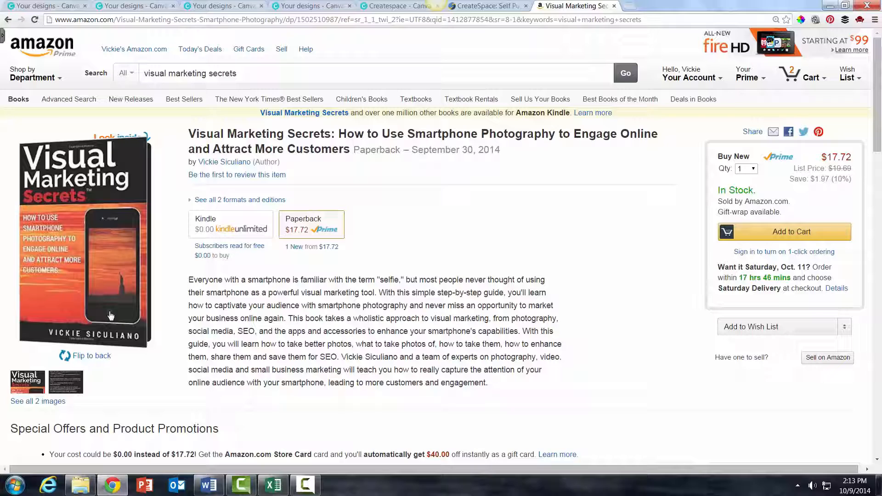
pyautogui.moveTo(101, 323)
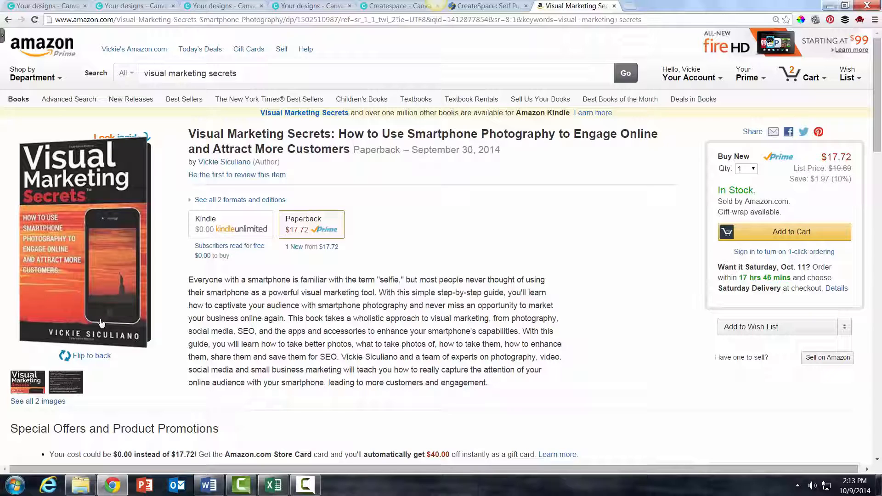
pyautogui.moveTo(107, 321)
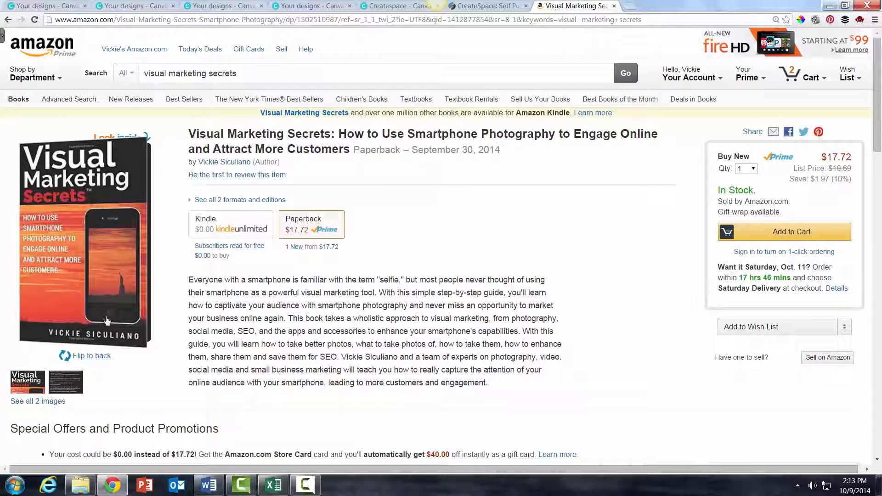
pyautogui.click(400, 6)
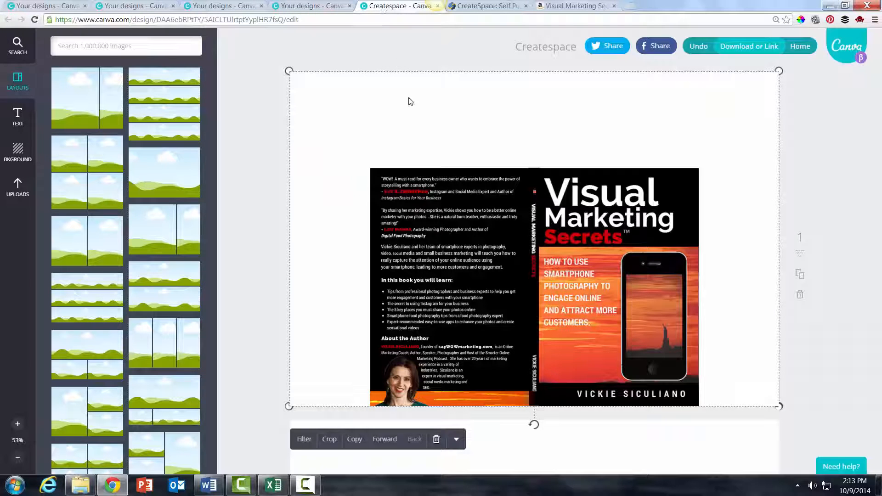